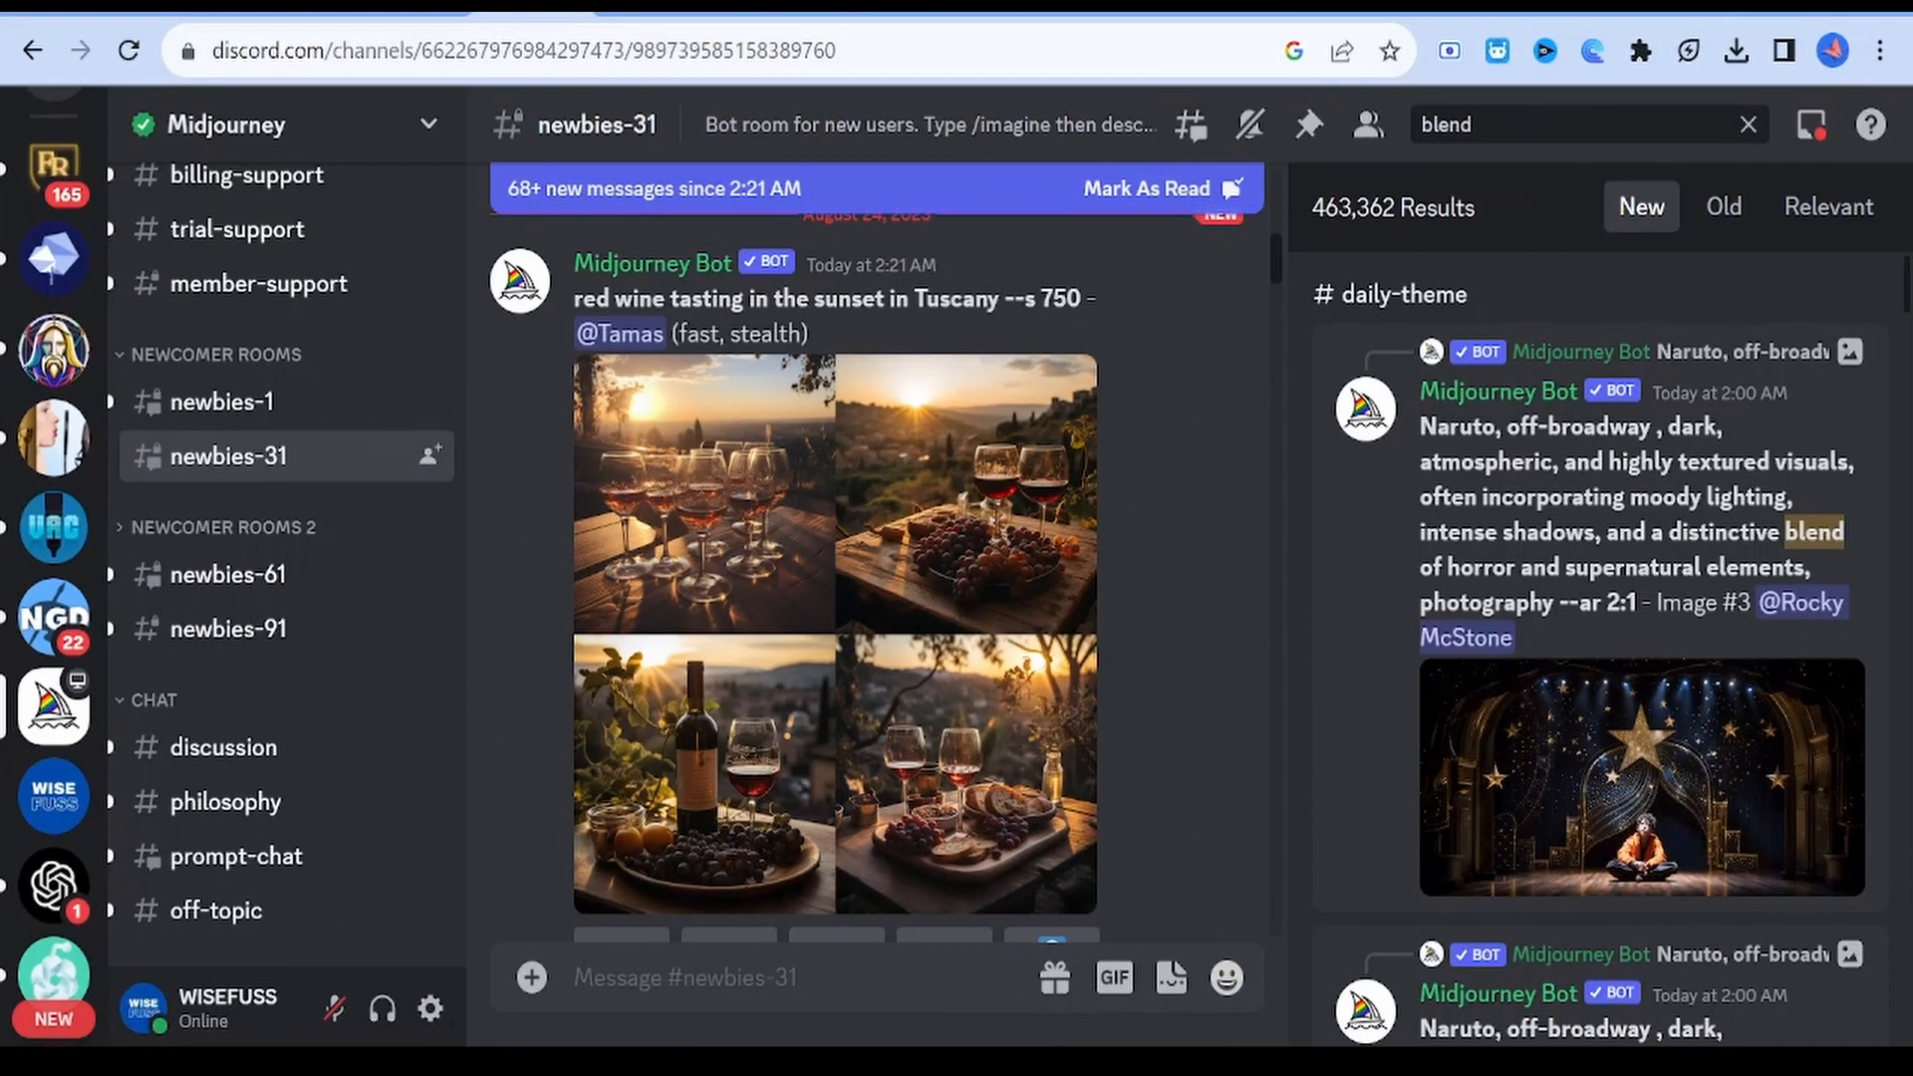
Start Midjourney's /blend command in newbies-31 with the colourful butterfly portrait as image1.
type("/blend image1 imresizer-1692826681255.jpg")
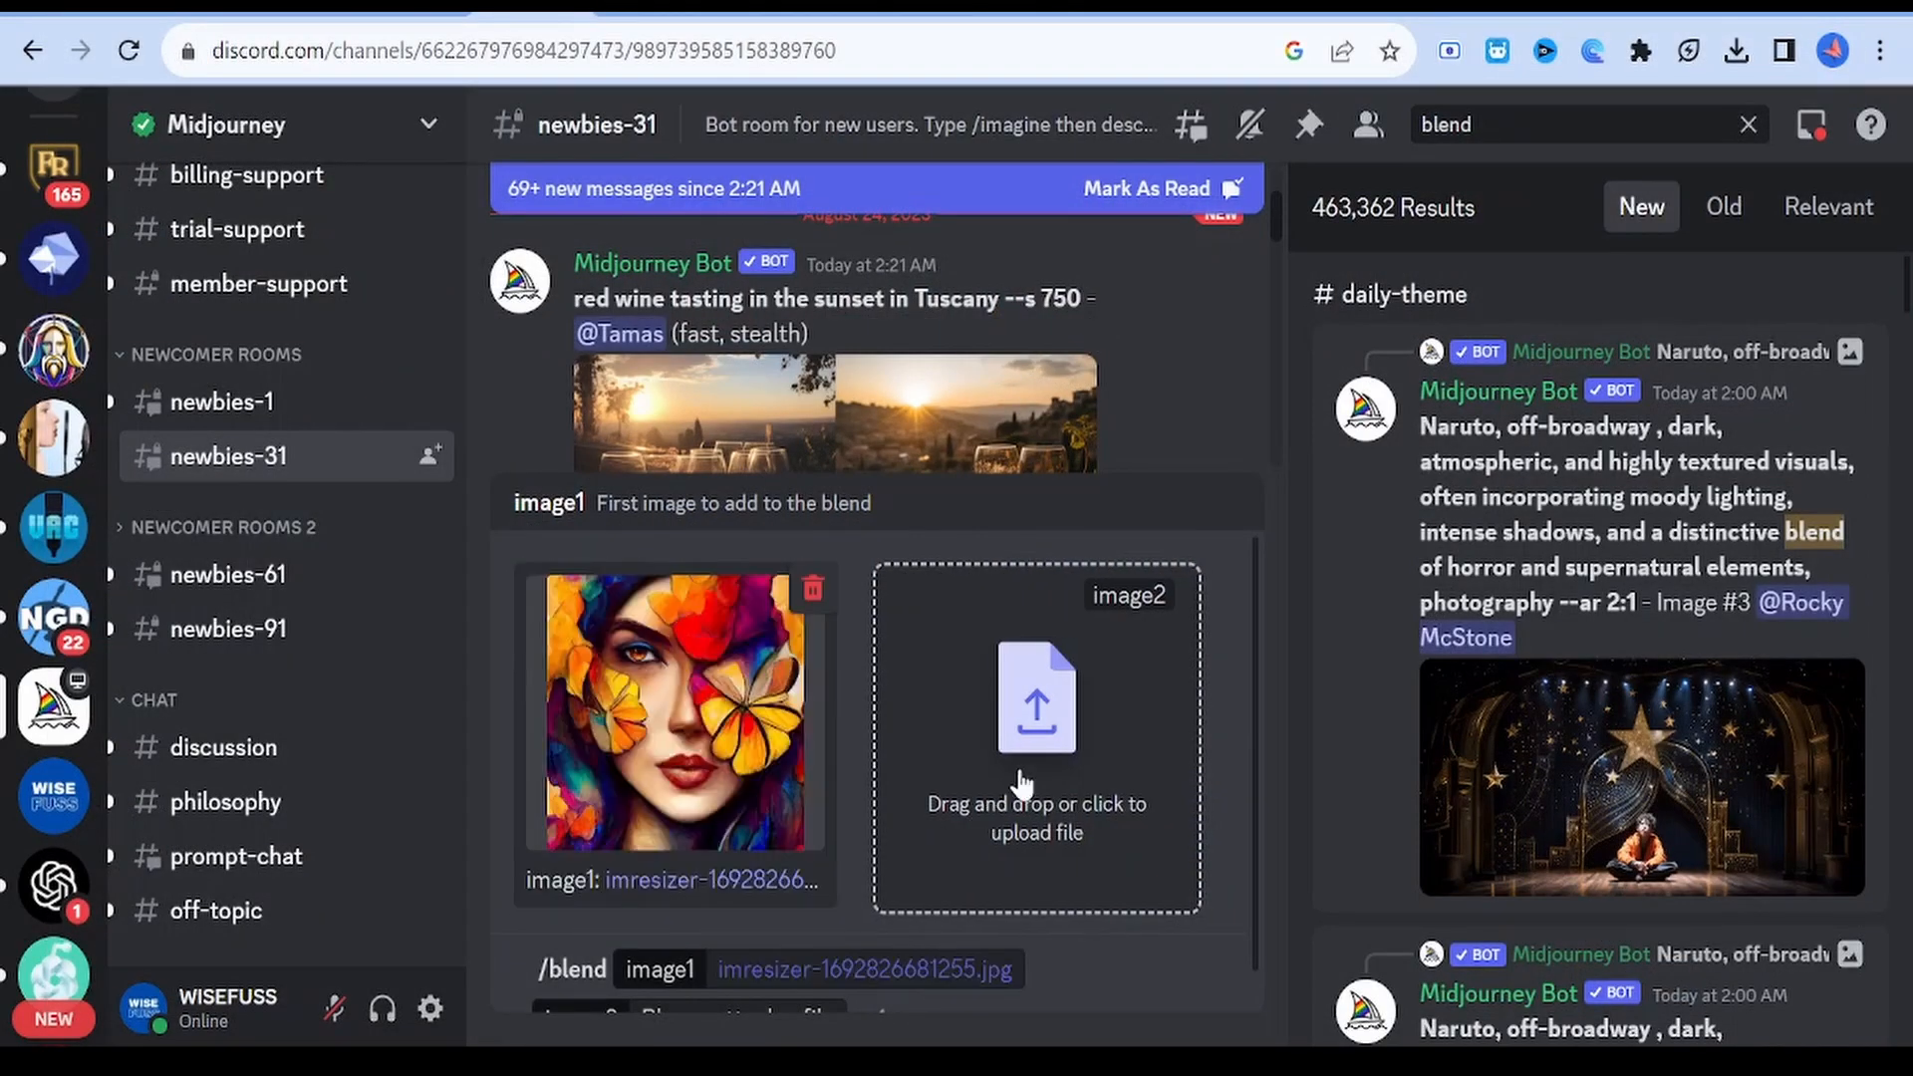
mouse_move(890, 909)
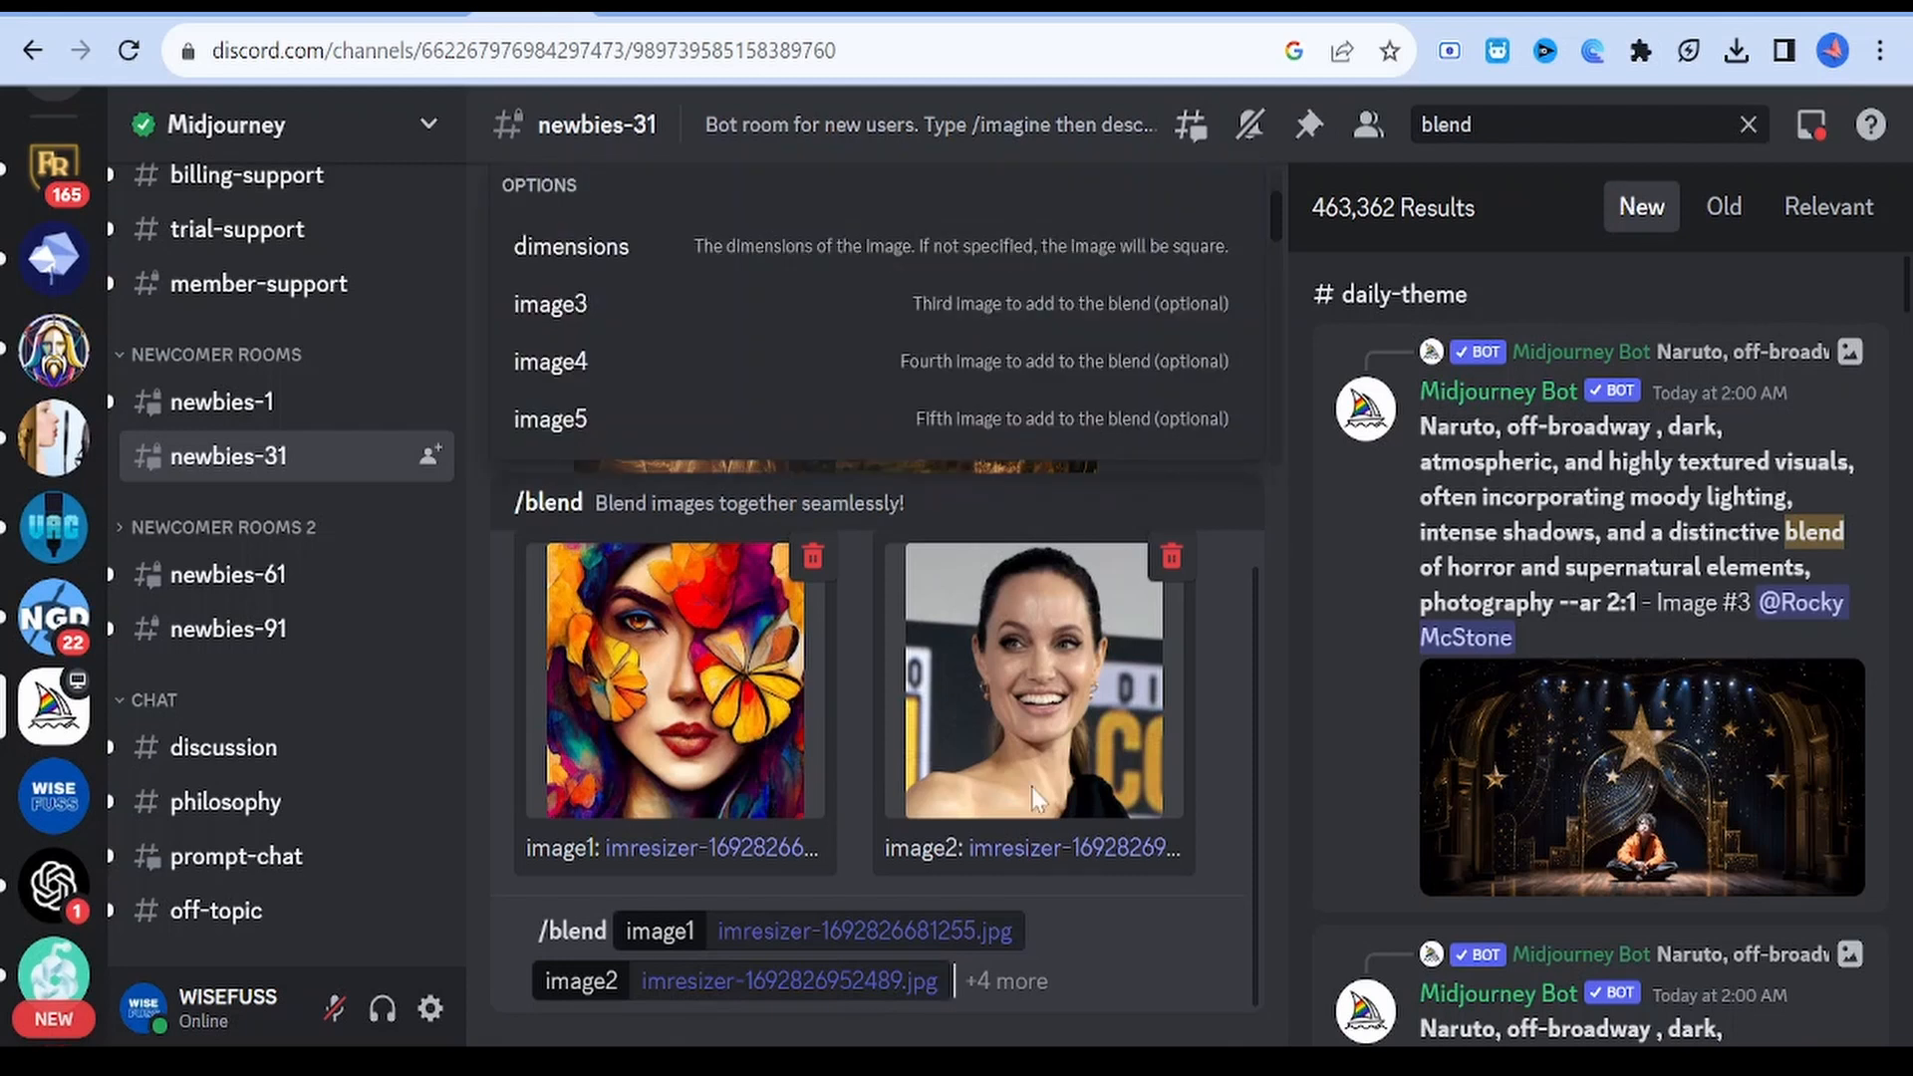
Add the smiling woman's photo as image2 and send the two-portrait blend request.
scroll("down", 3)
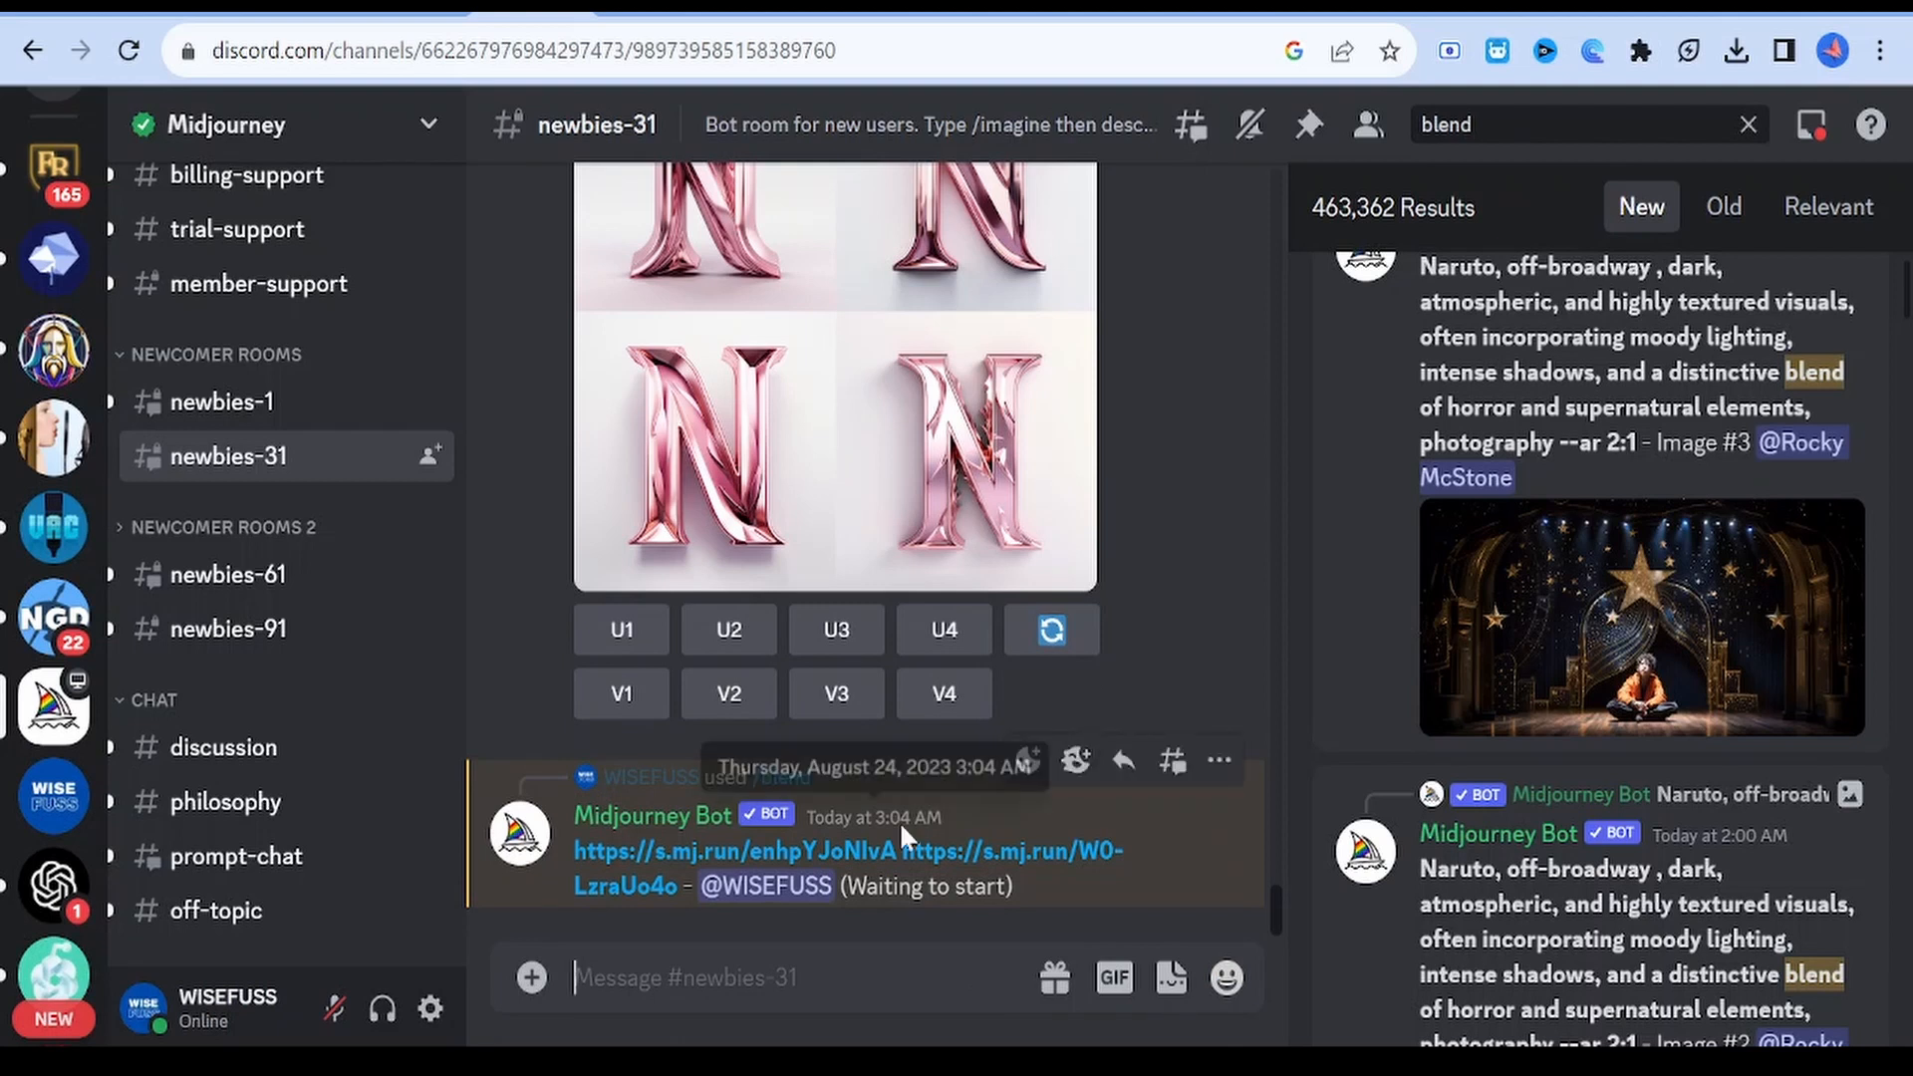
mouse_move(1144, 887)
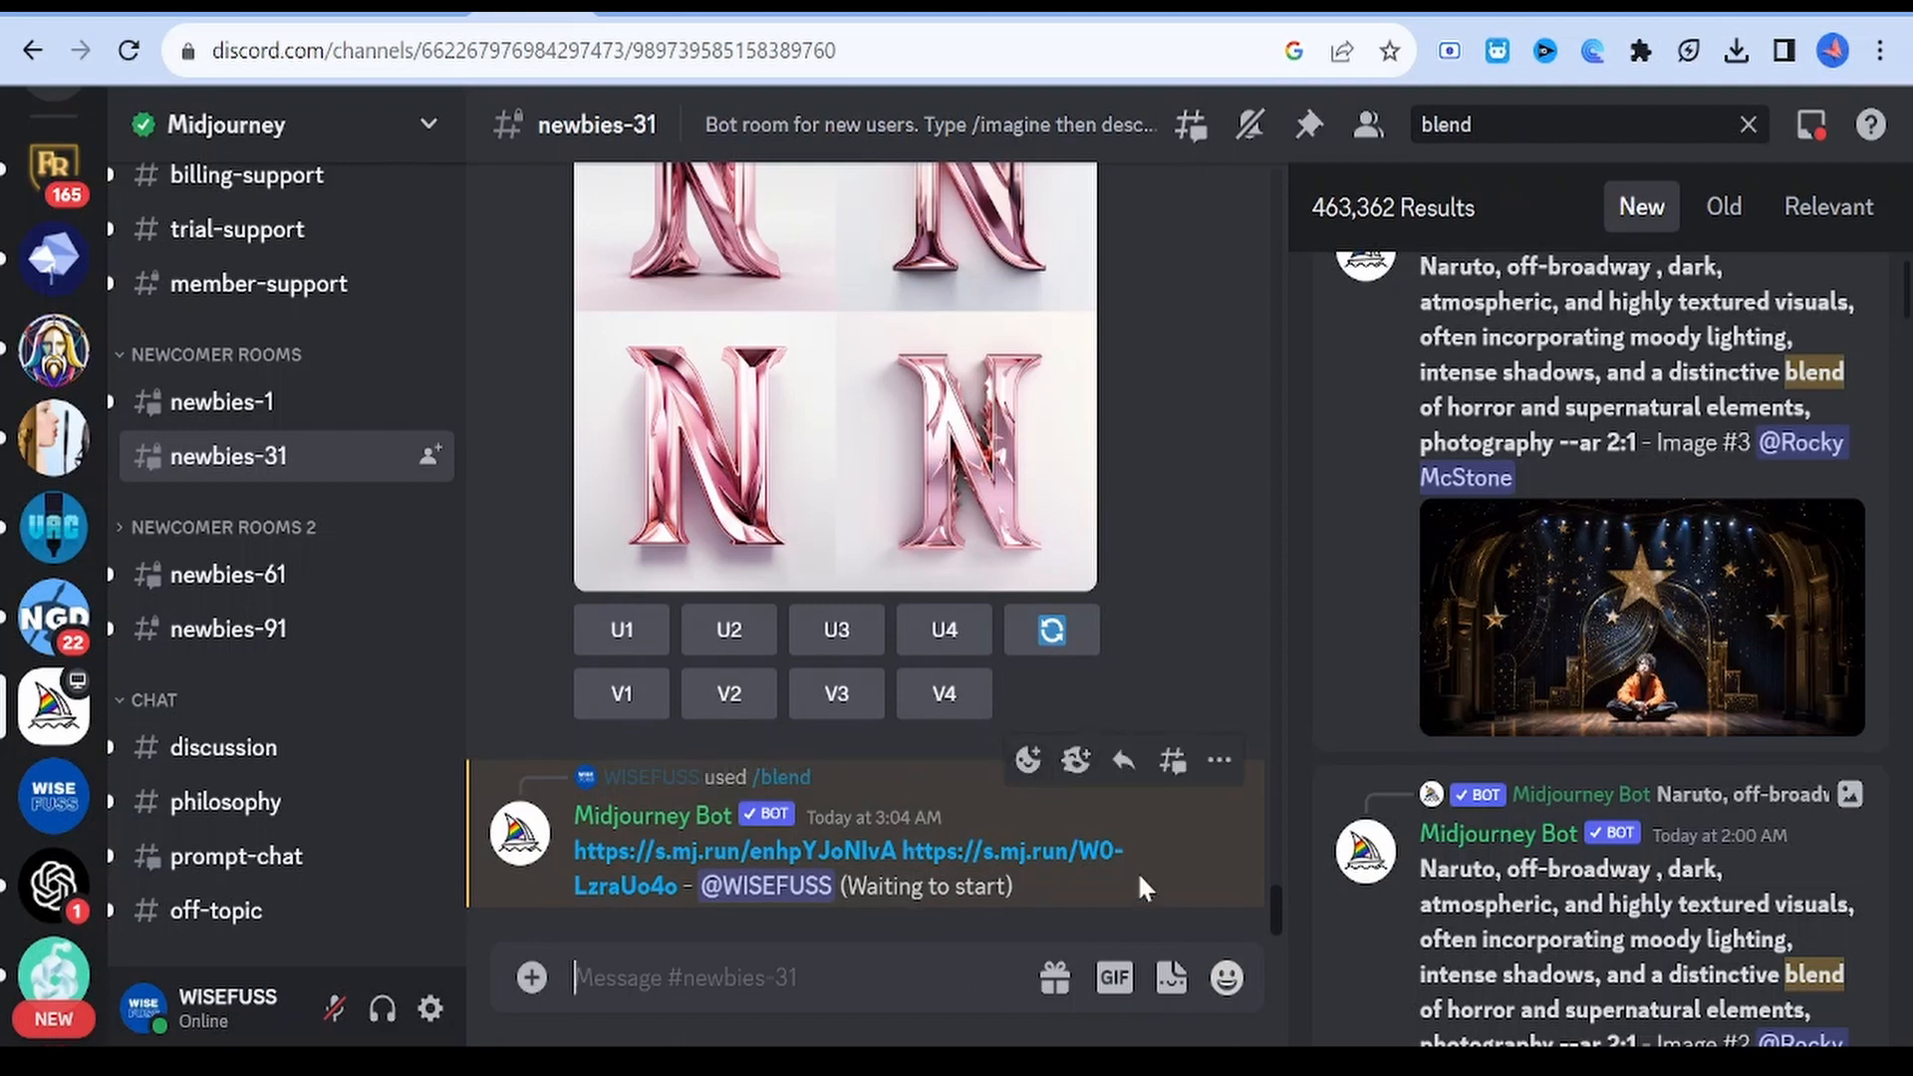
mouse_move(1170, 857)
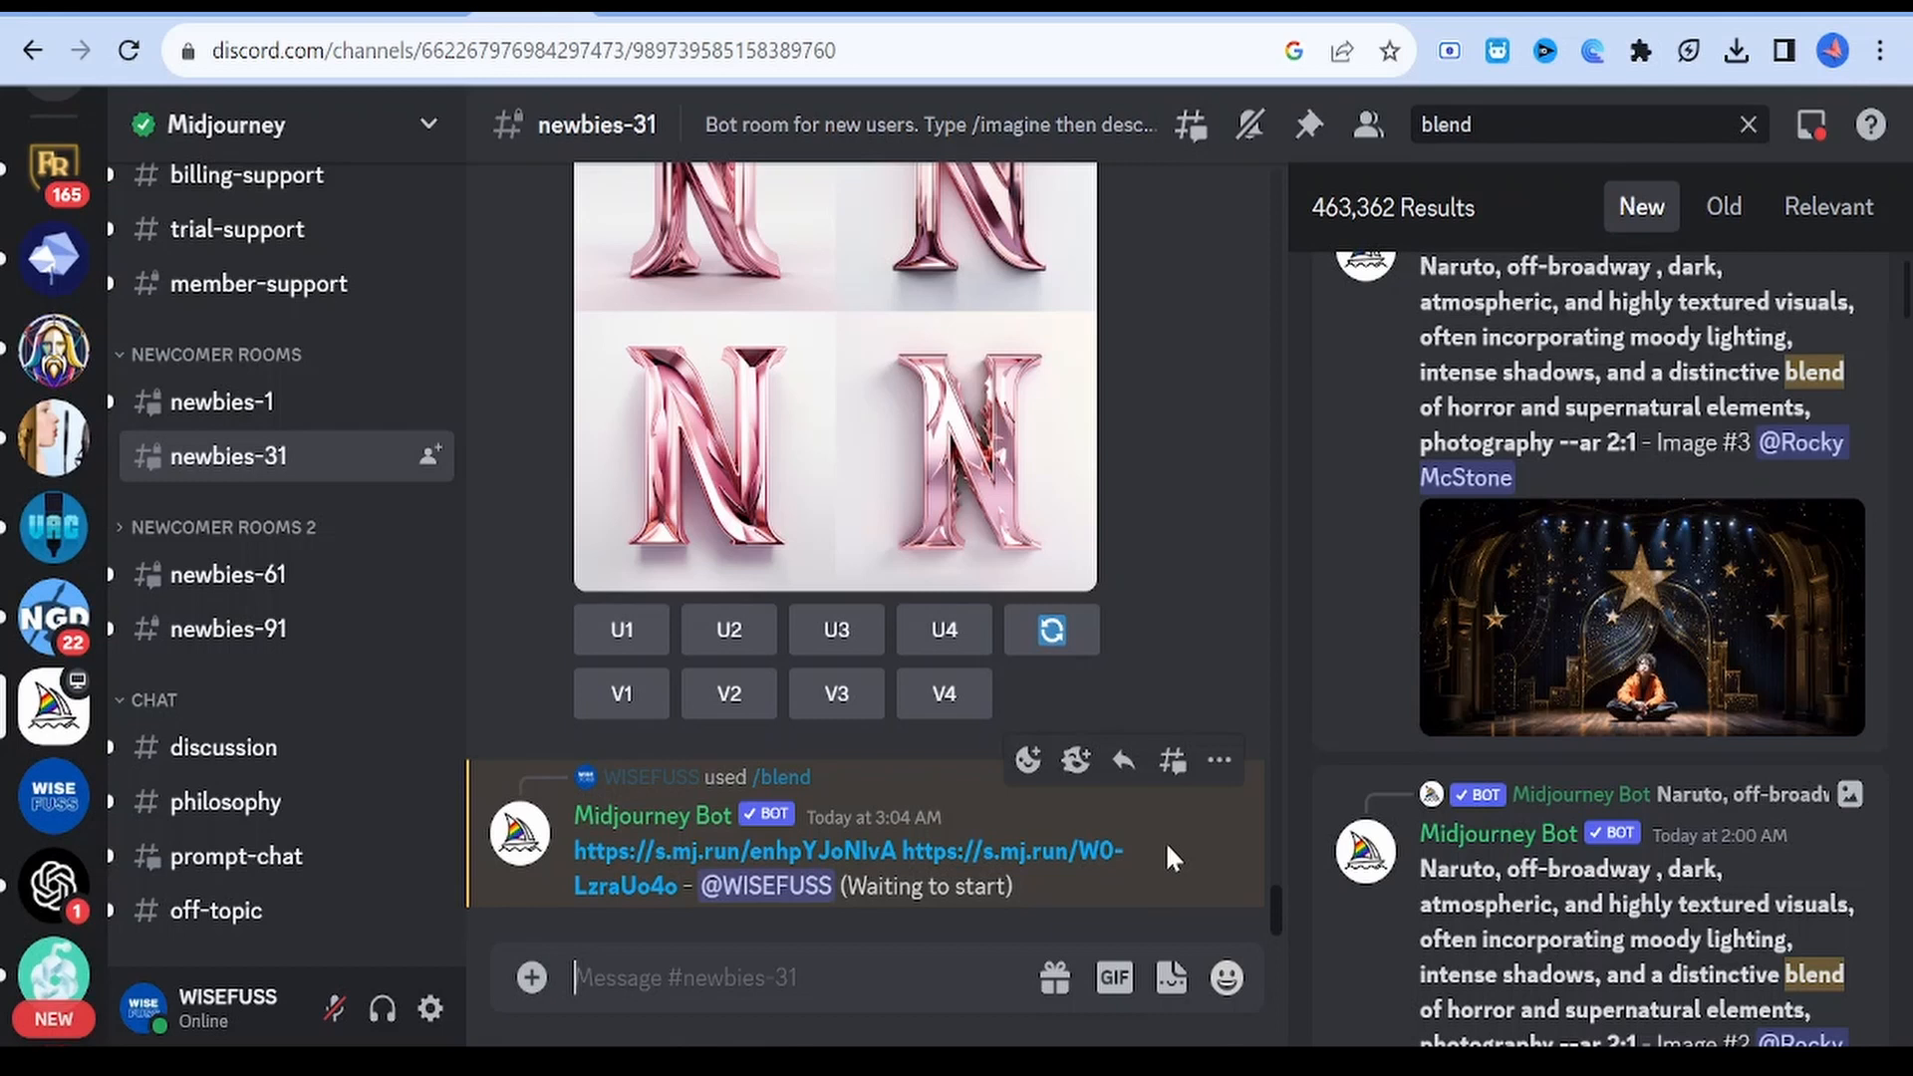
Scroll down the channel while the Midjourney Bot's blend moves from waiting to 0%.
scroll("down", 3)
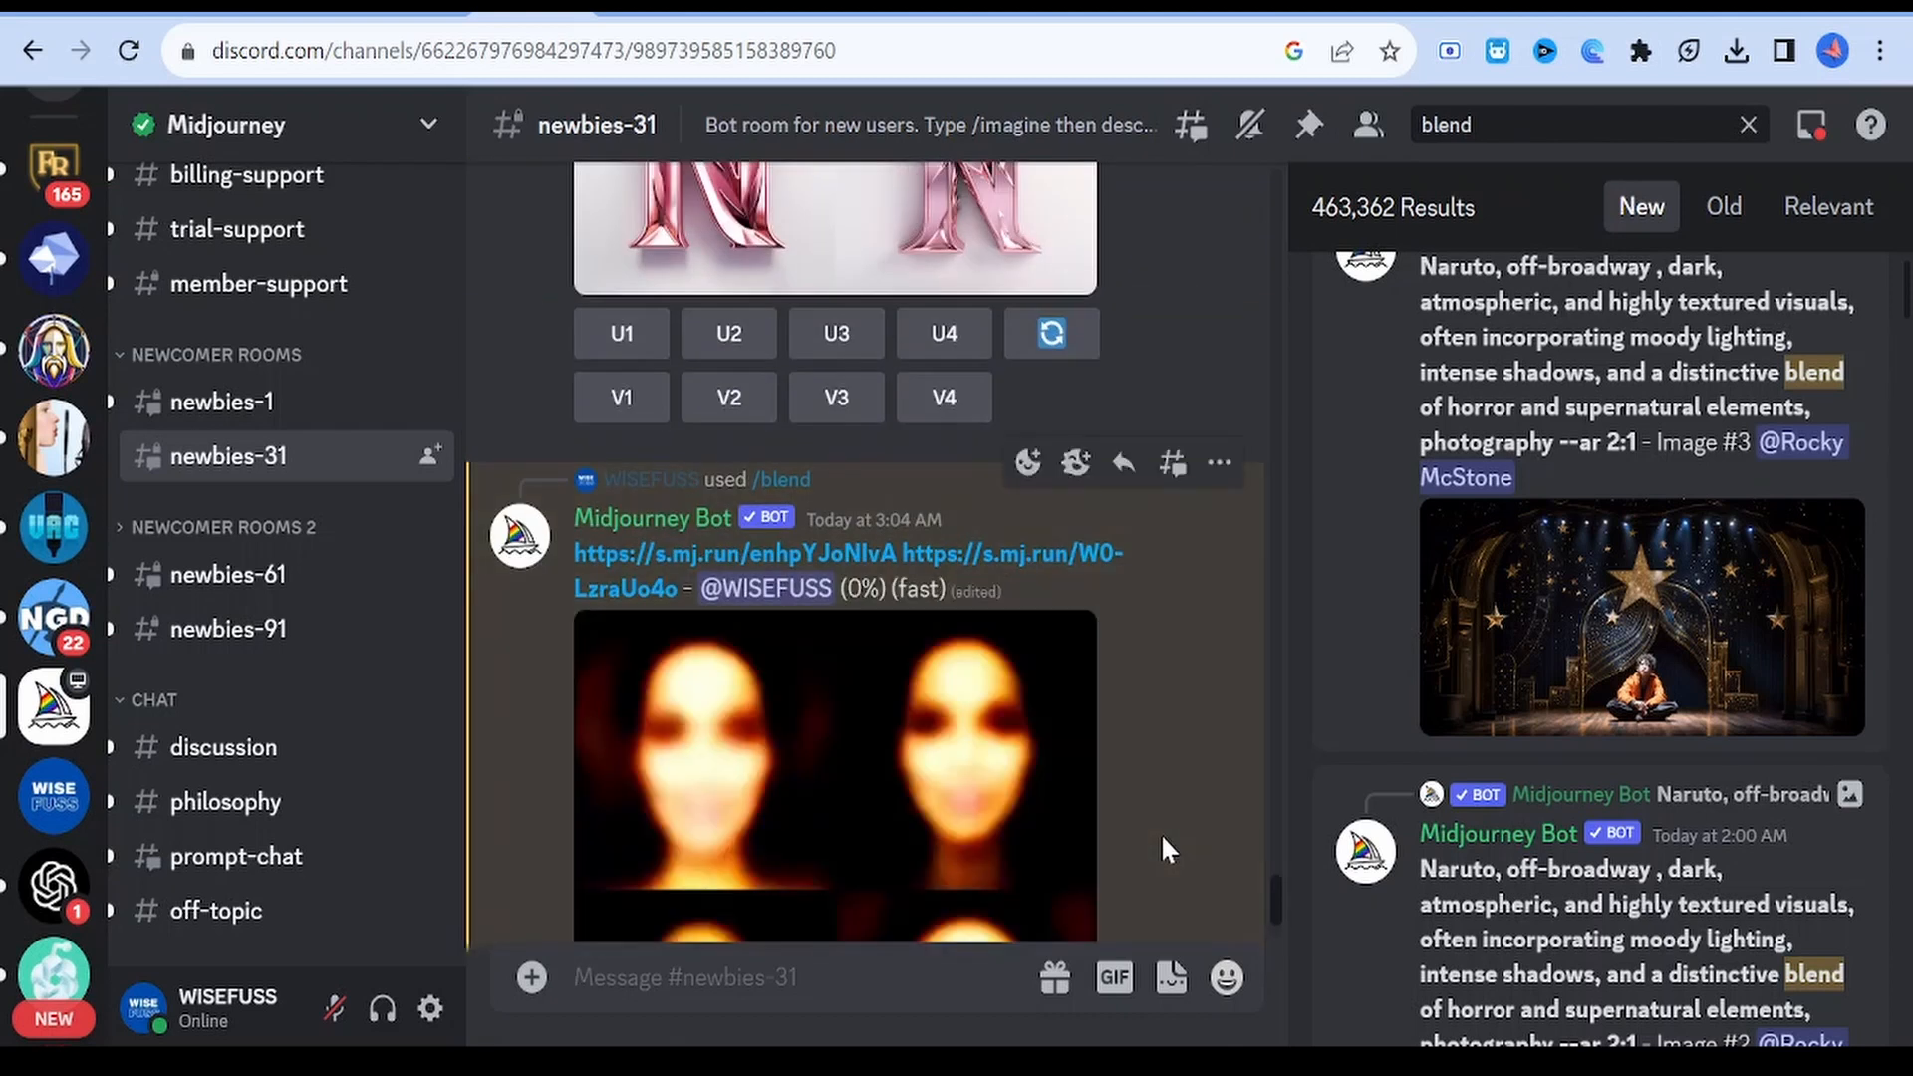
scroll("down", 3)
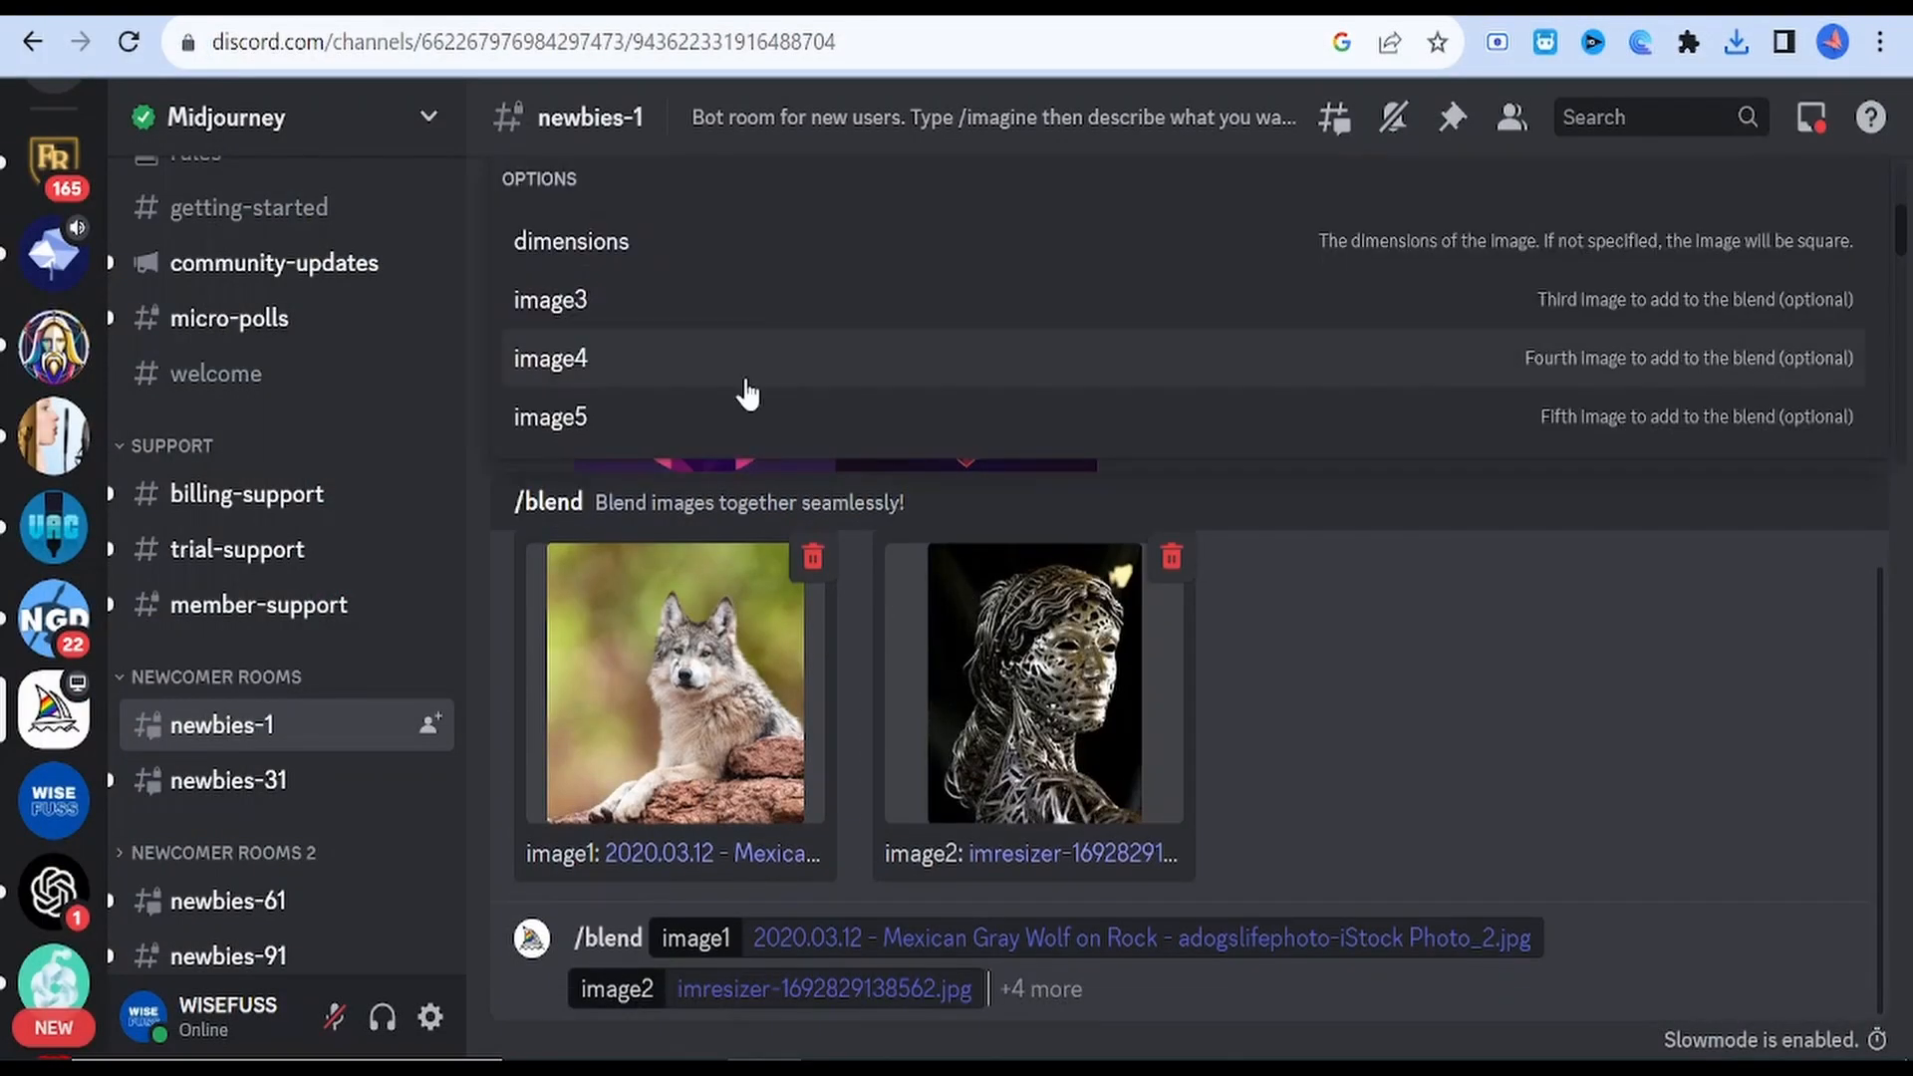
Add the neon city as image3 and include the dimensions option in the wolf/wire-portrait blend.
left_click(550, 299)
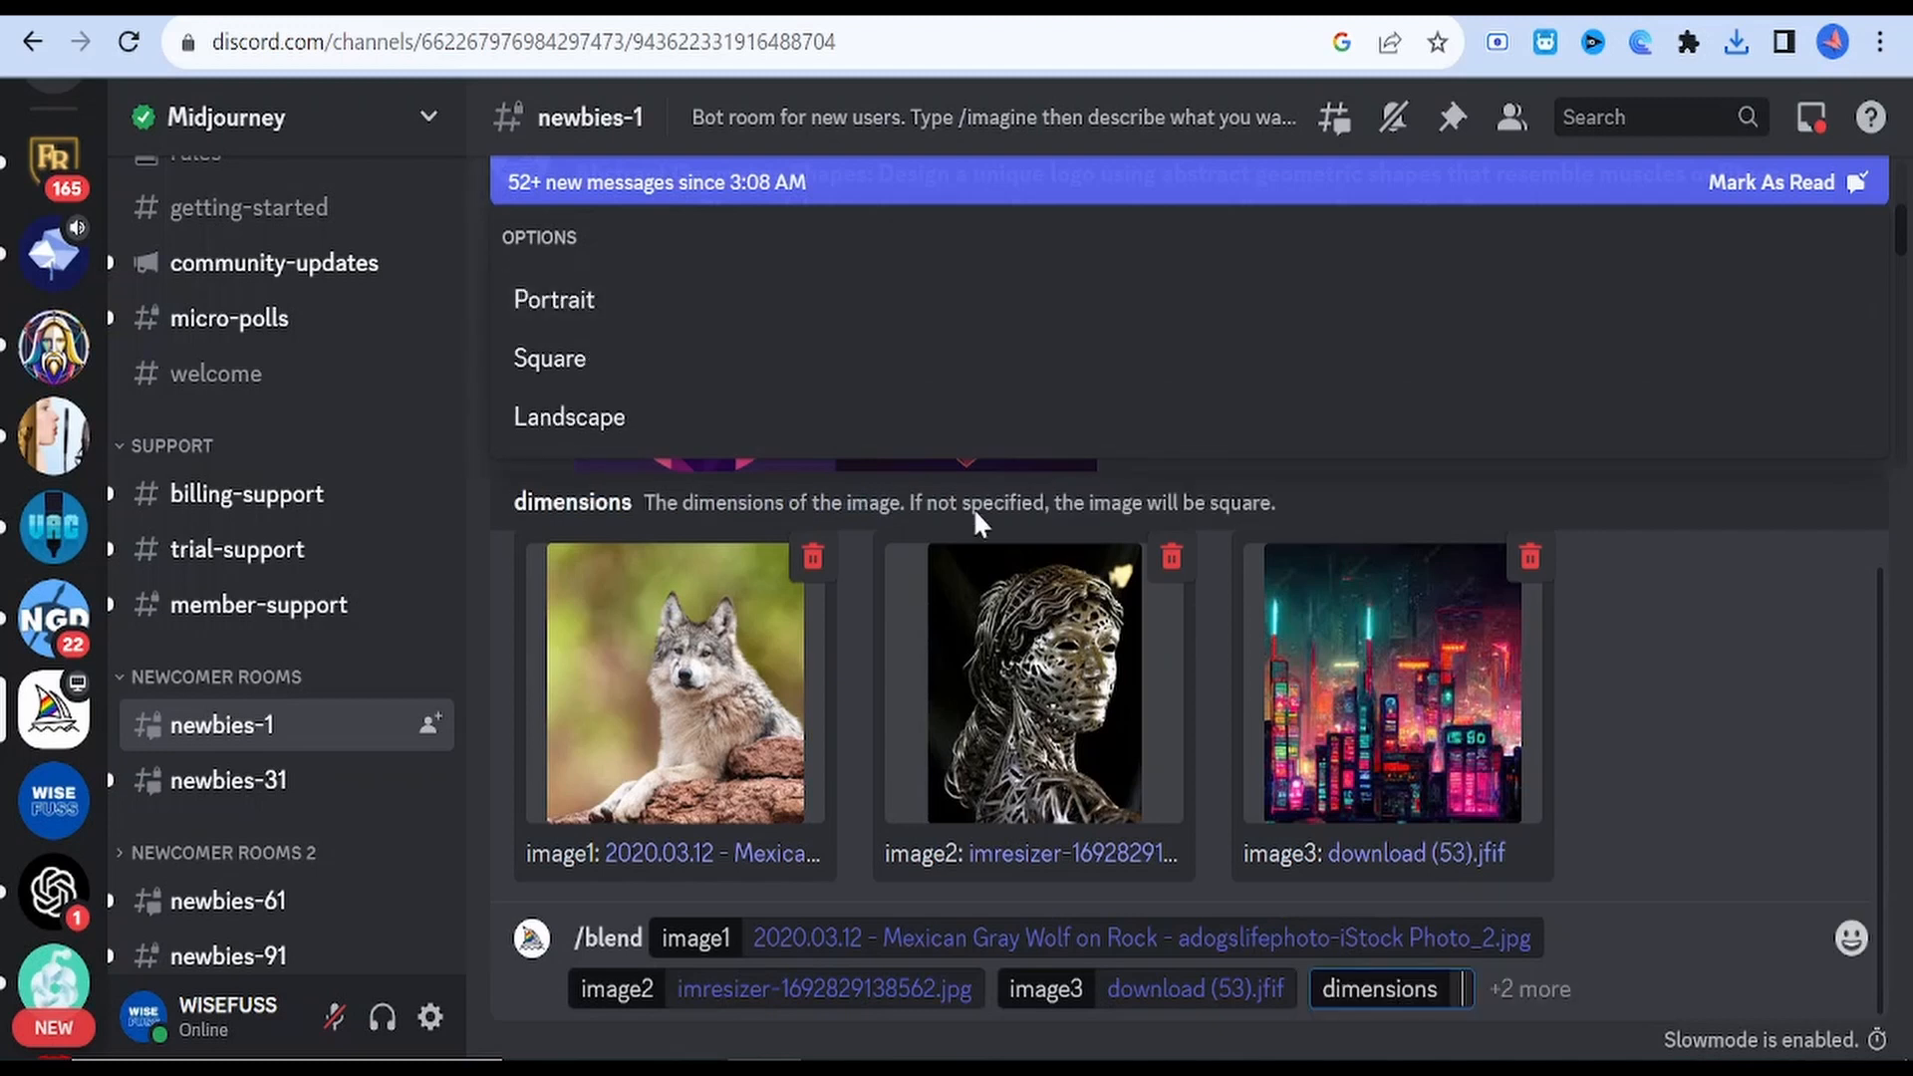
left_click(550, 356)
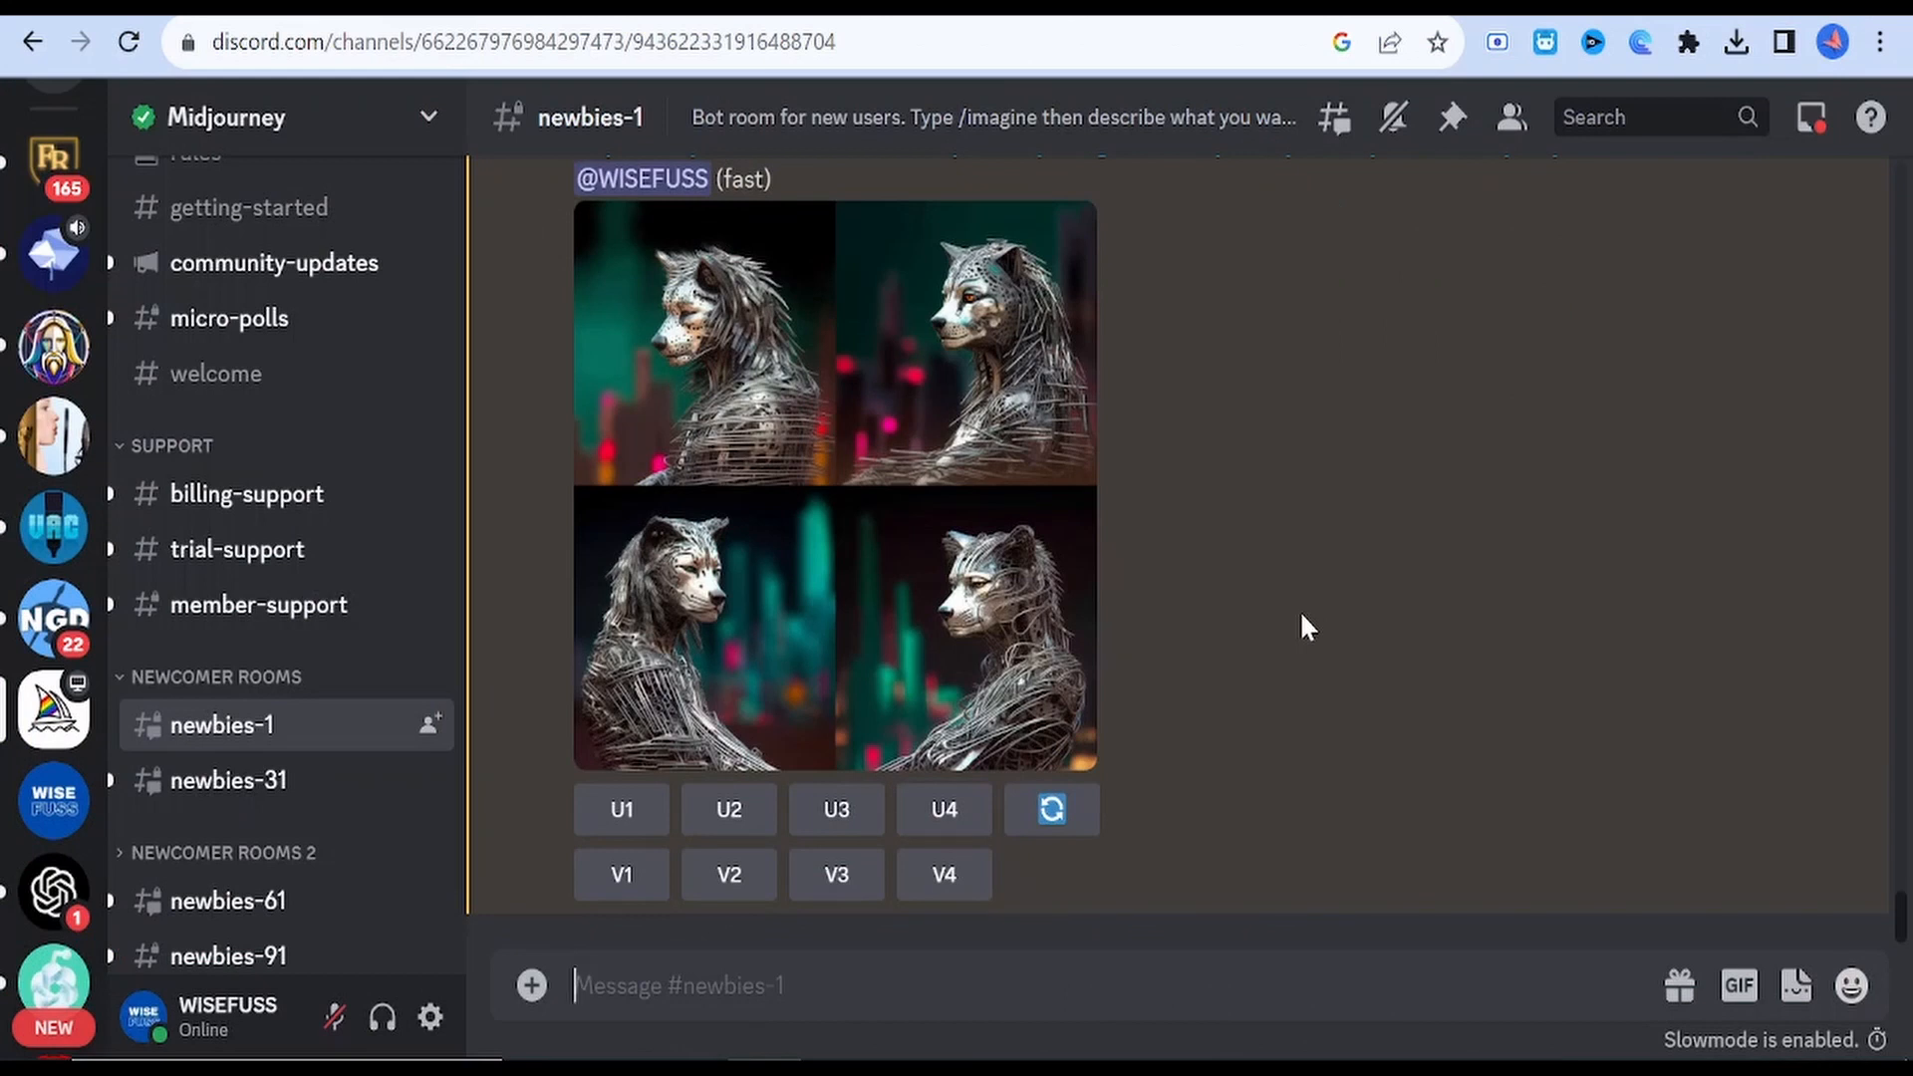
Enlarge the finished four-image wire-sculpted wolf grid in the full-size preview.
left_click(835, 486)
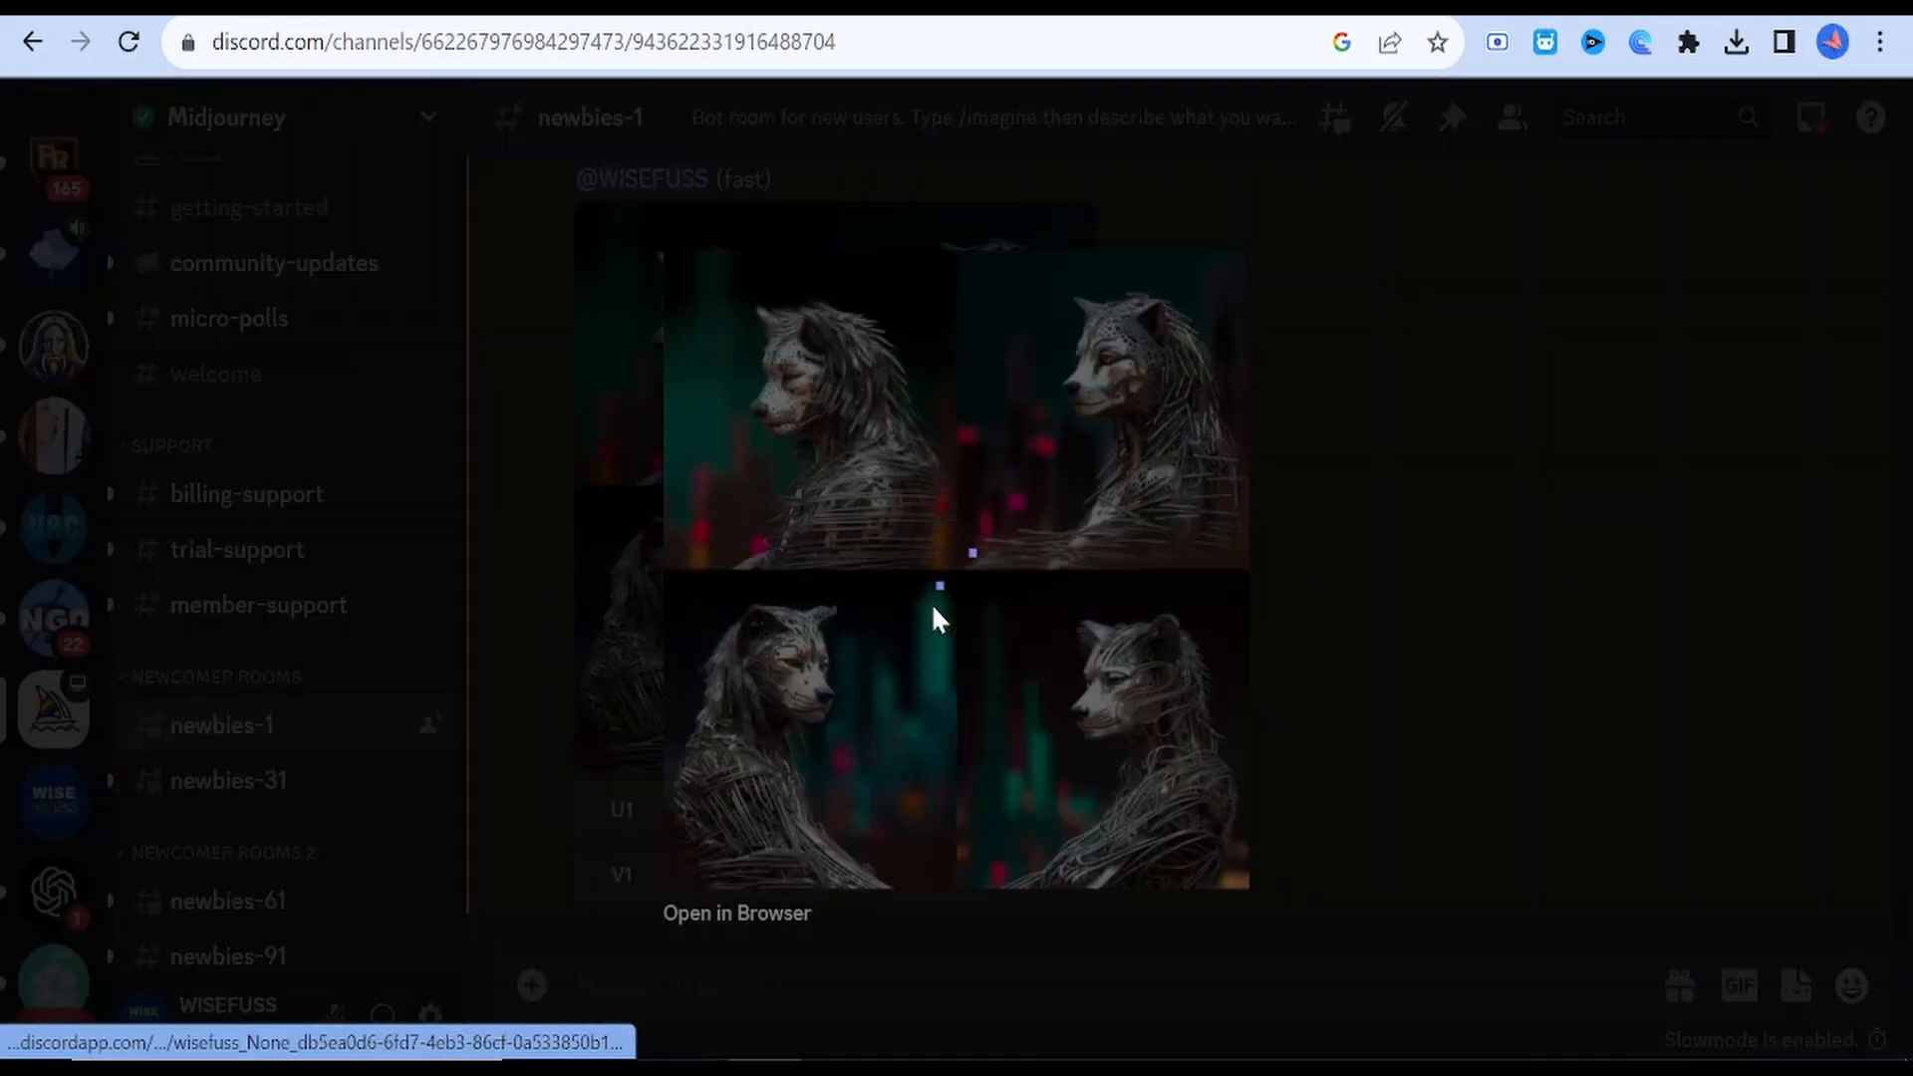